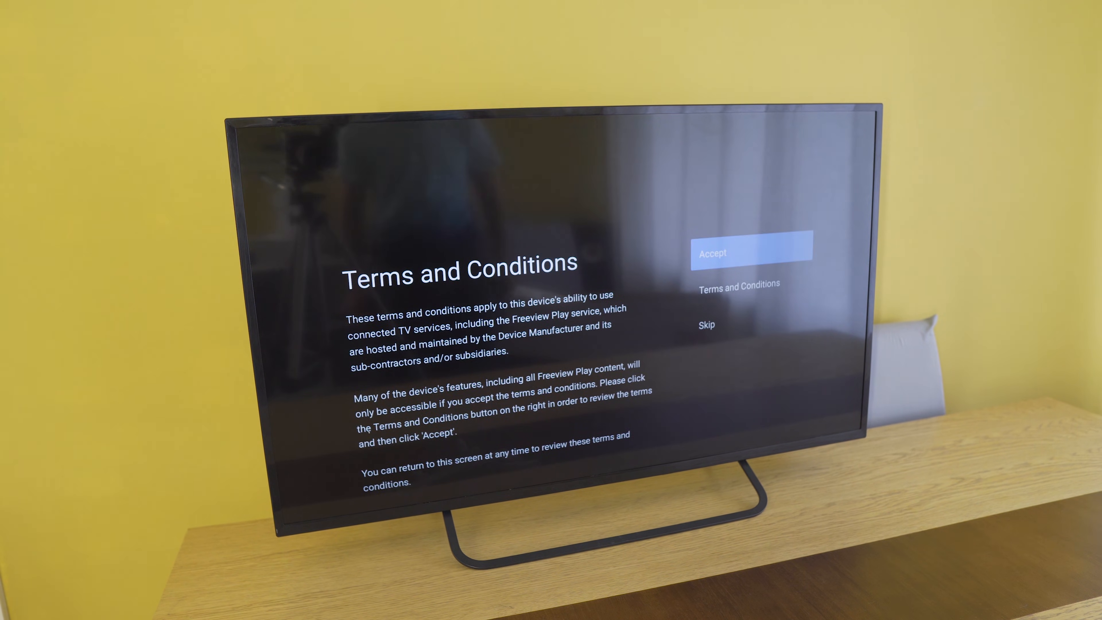
Step: Accept the Freeview Play terms and conditions so setup proceeds to its finishing screen
left_click(751, 253)
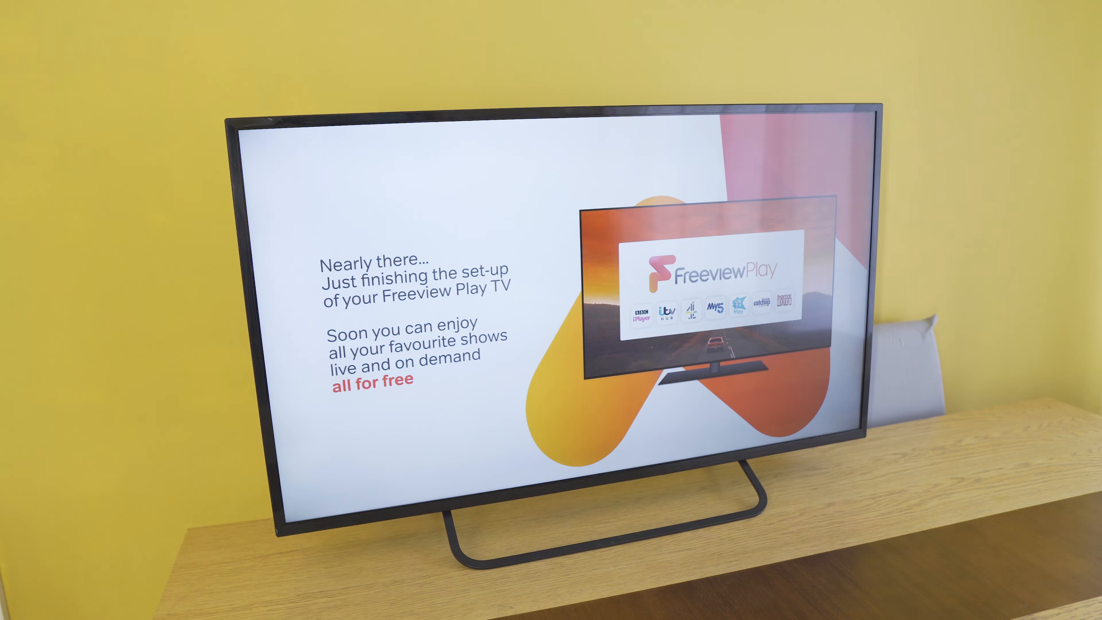